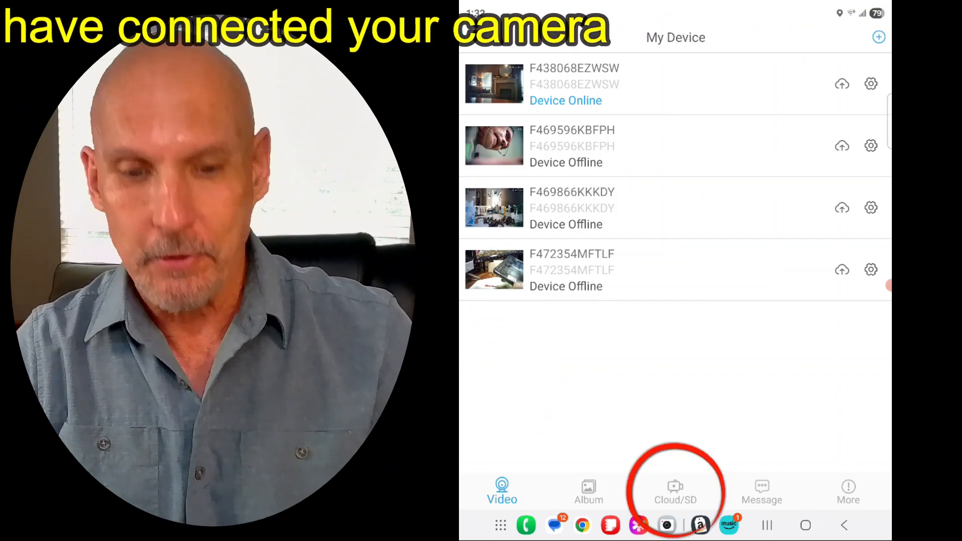
Show the SD Files recordings for camera F438068EZWSW
click(674, 490)
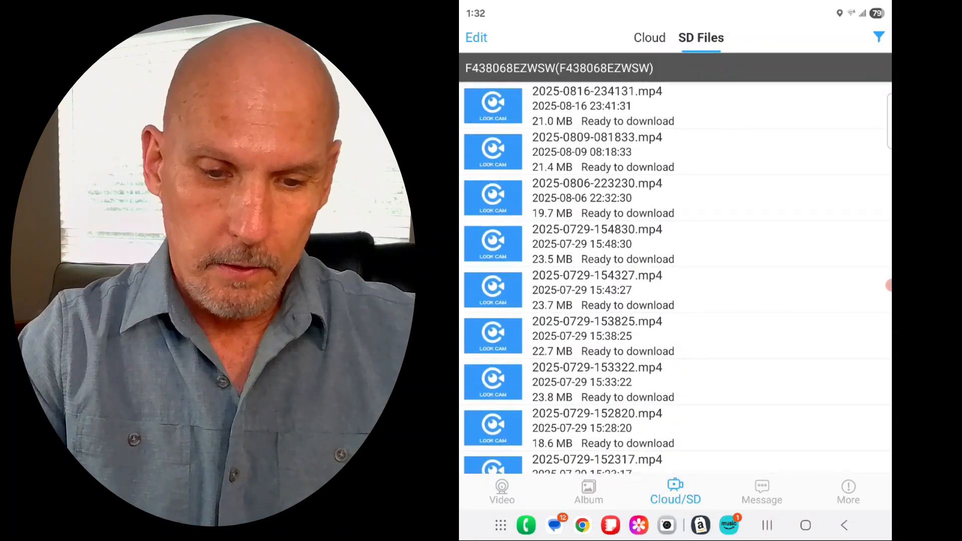
scroll(down, 3)
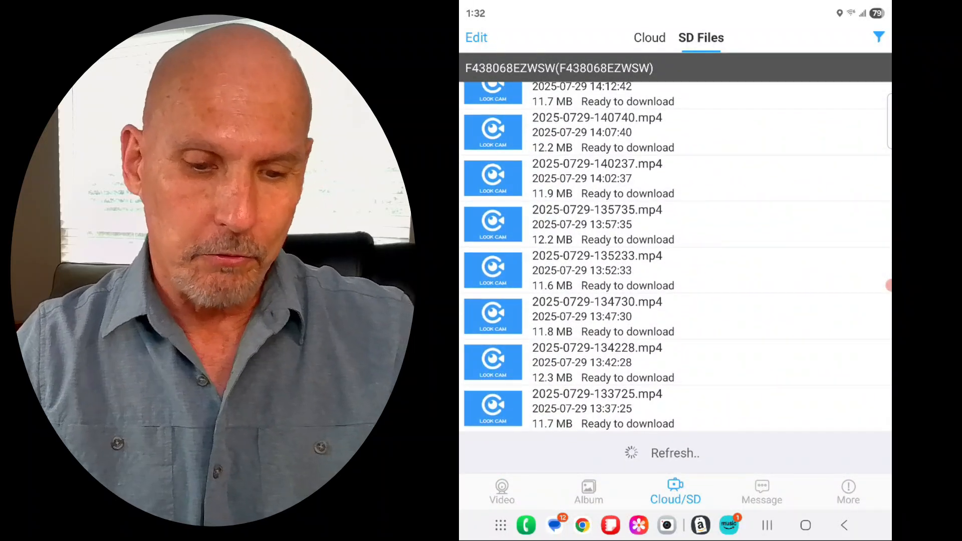
scroll(down, 3)
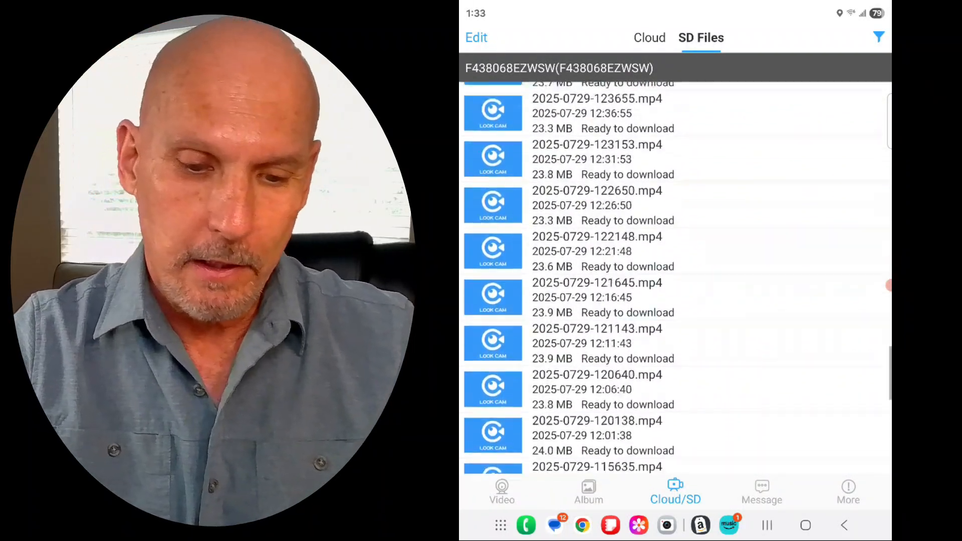
scroll(down, 3)
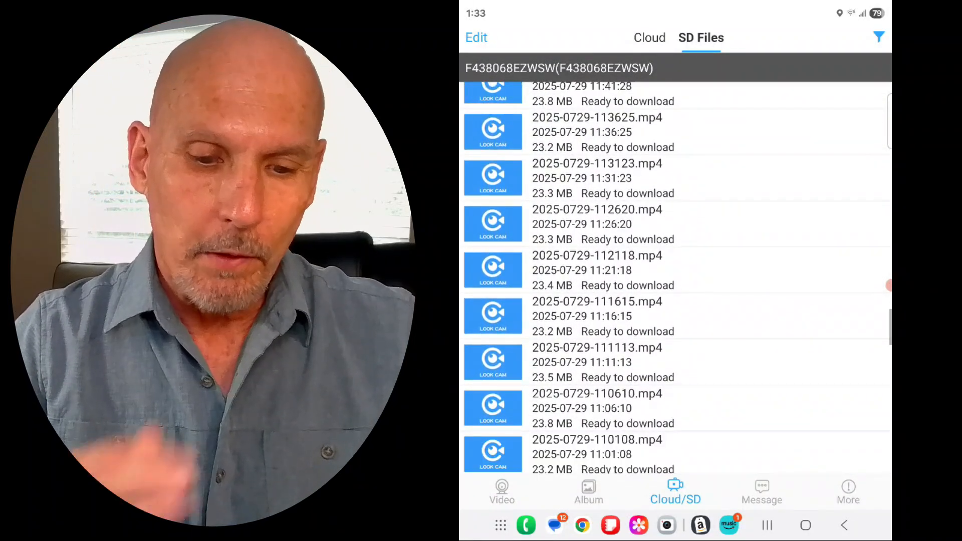
scroll(down, 3)
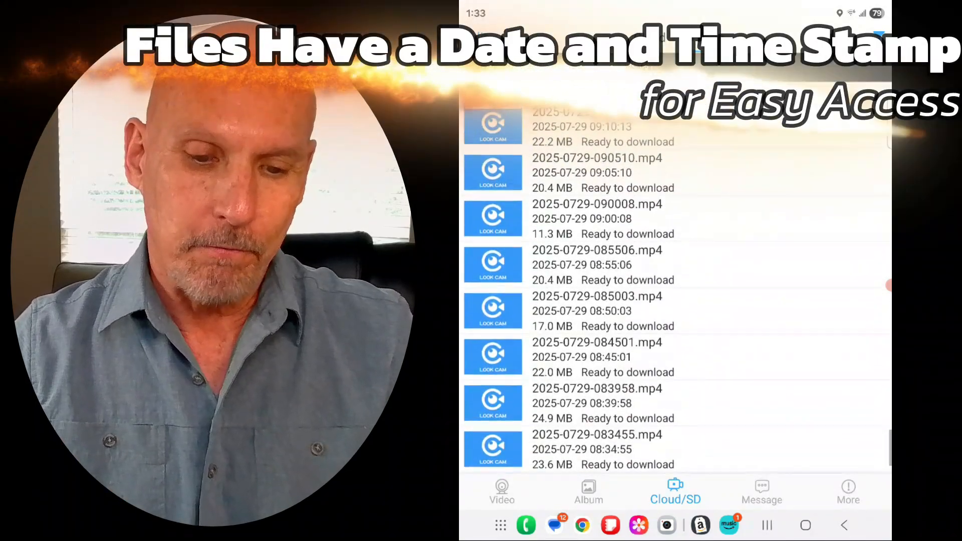
scroll(down, 3)
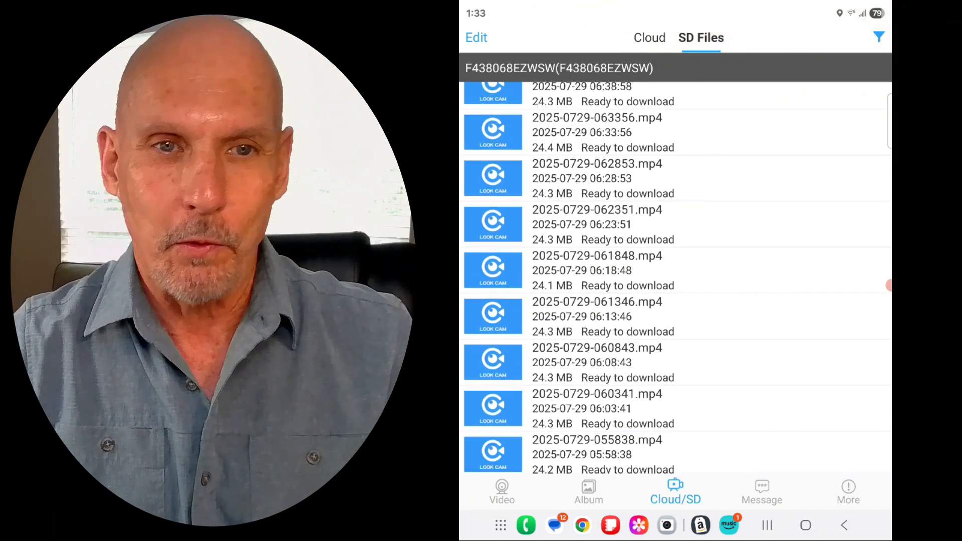
scroll(down, 3)
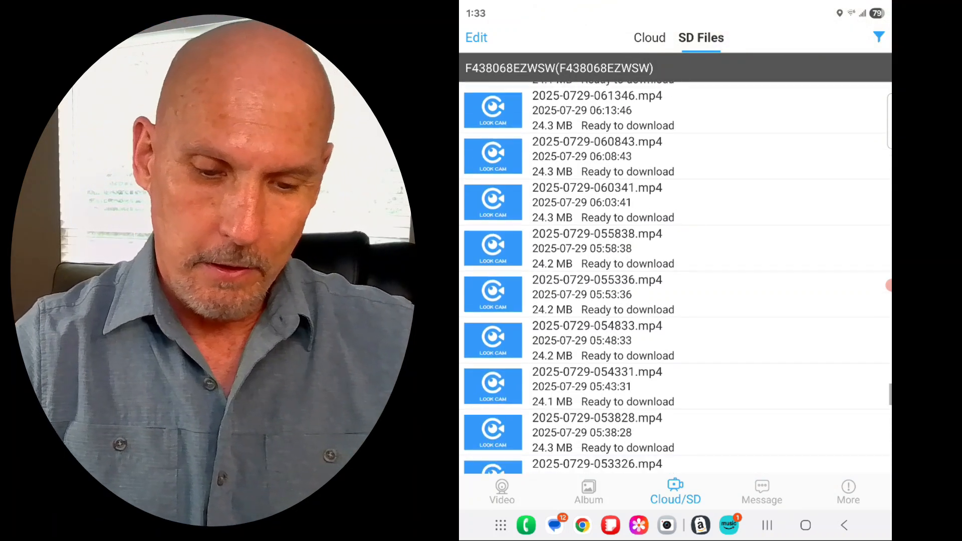
scroll(down, 3)
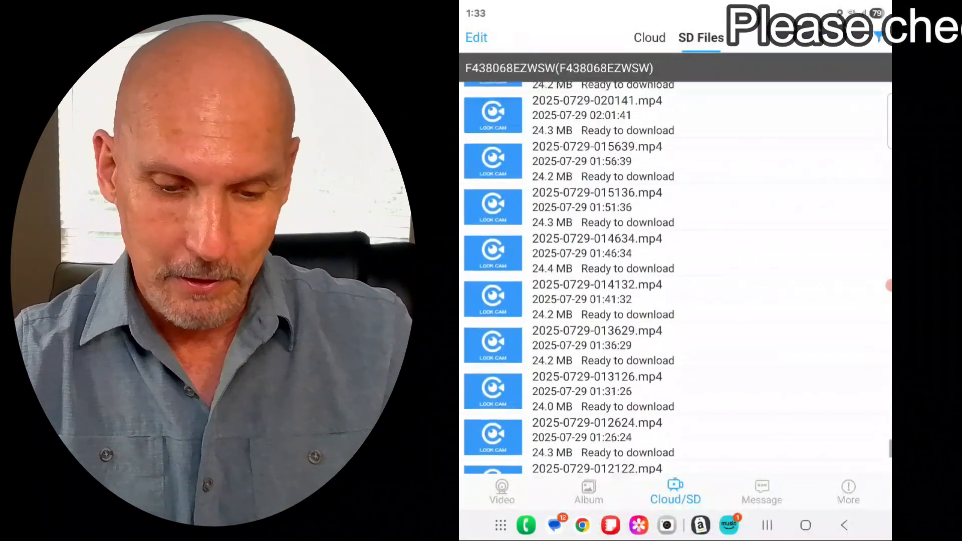
scroll(down, 3)
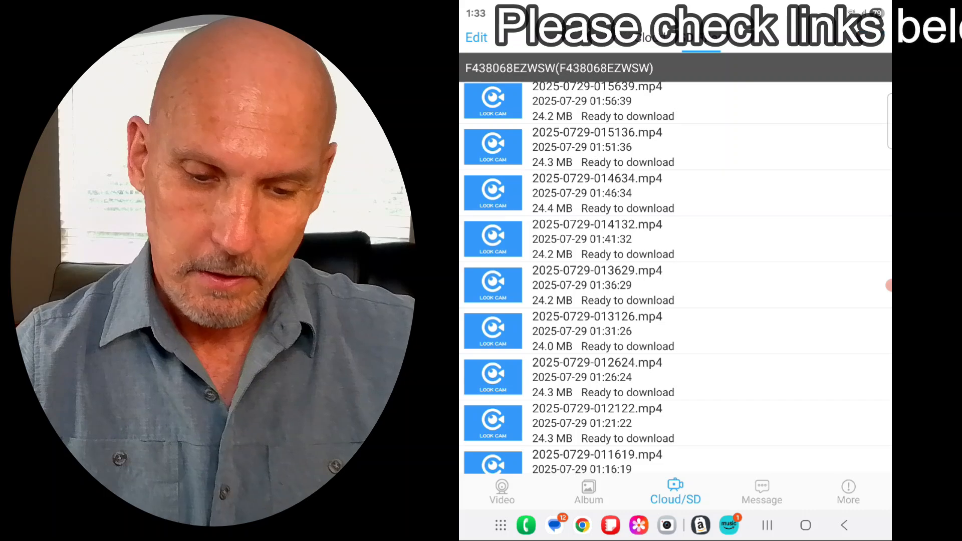
scroll(down, 3)
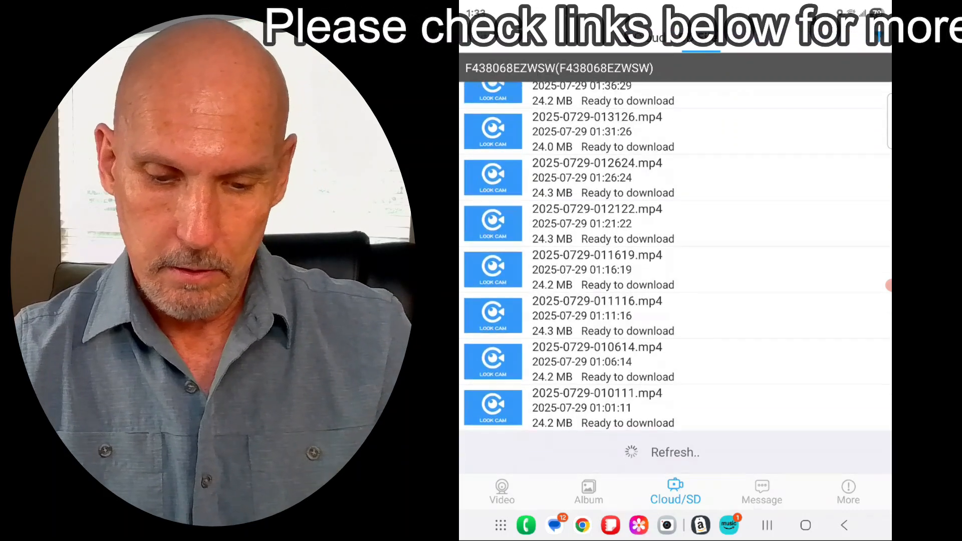
Scroll further down to the 2025-07-28 clips from 20:39 to 21:14
scroll(down, 3)
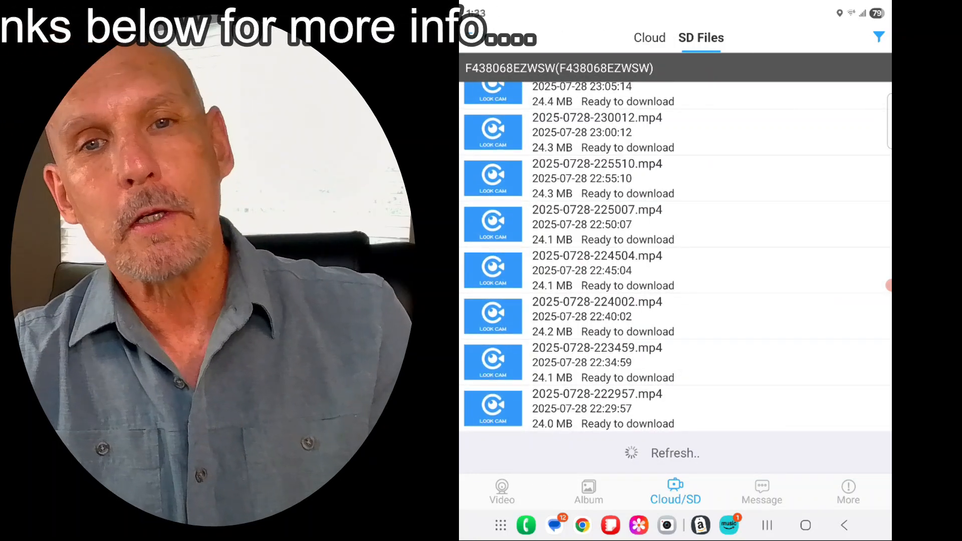
scroll(down, 3)
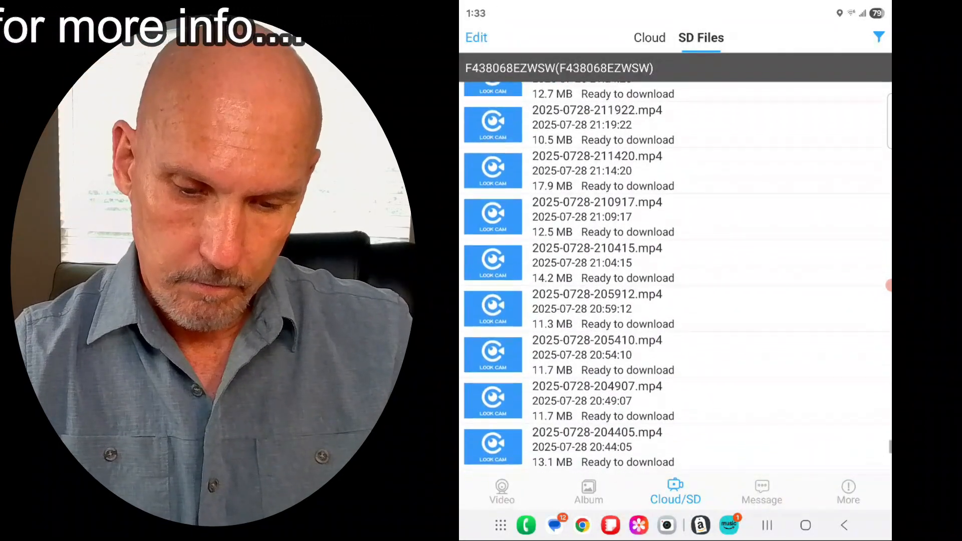
scroll(down, 3)
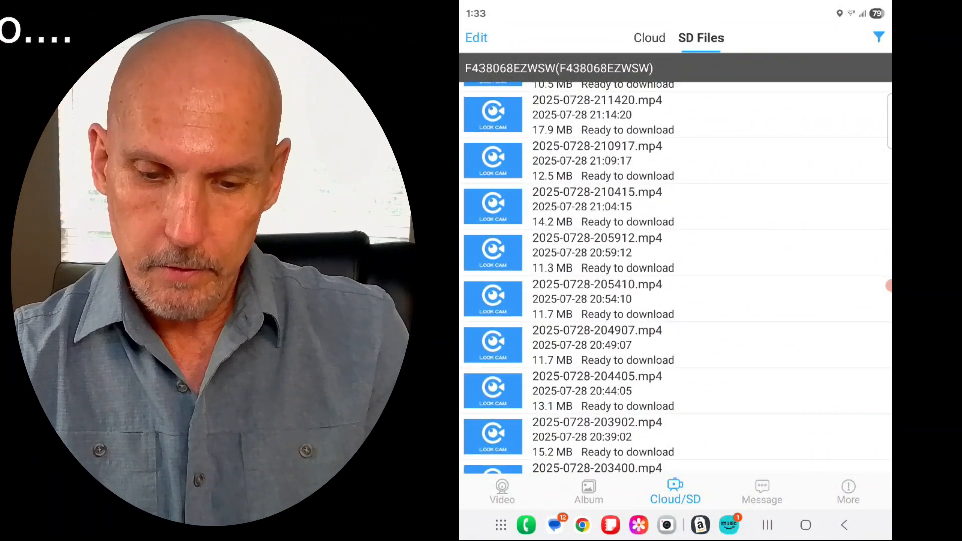